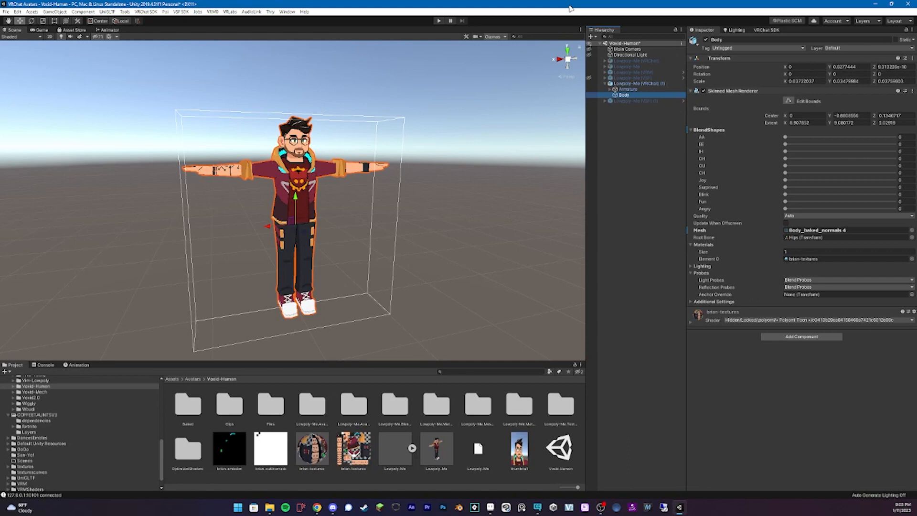
{"action": "mouse_move", "coordinate": [550, 77]}
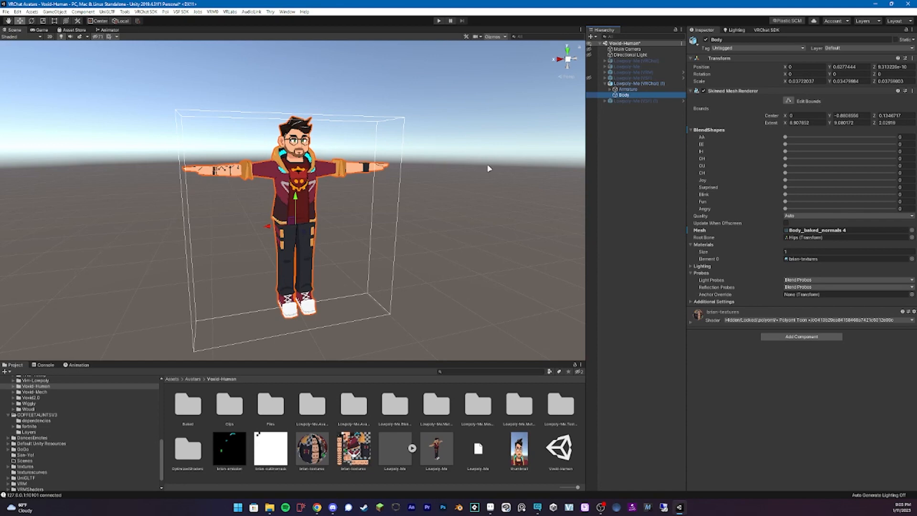
Step: Deselect the Body mesh and collapse the avatar's Armature and Body children
{"action": "left_click", "coordinate": [639, 83]}
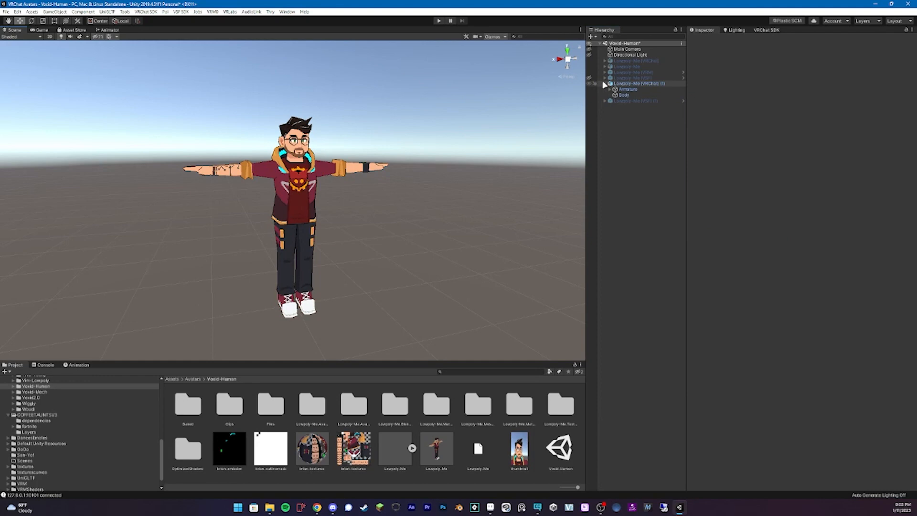
{"action": "left_click", "coordinate": [605, 83]}
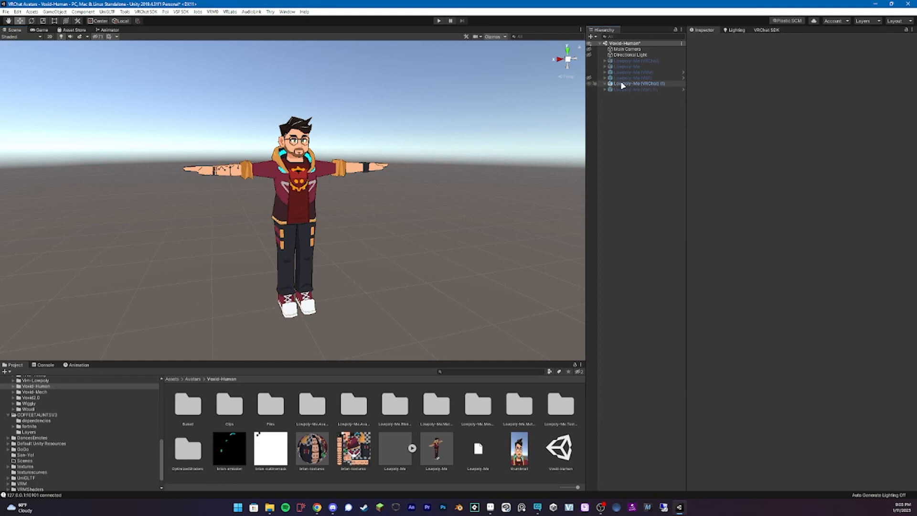
Step: Select Lowpoly-Me (VRChat) (1) and scroll its Avatar Descriptor to Playable Layers
{"action": "left_click", "coordinate": [638, 84]}
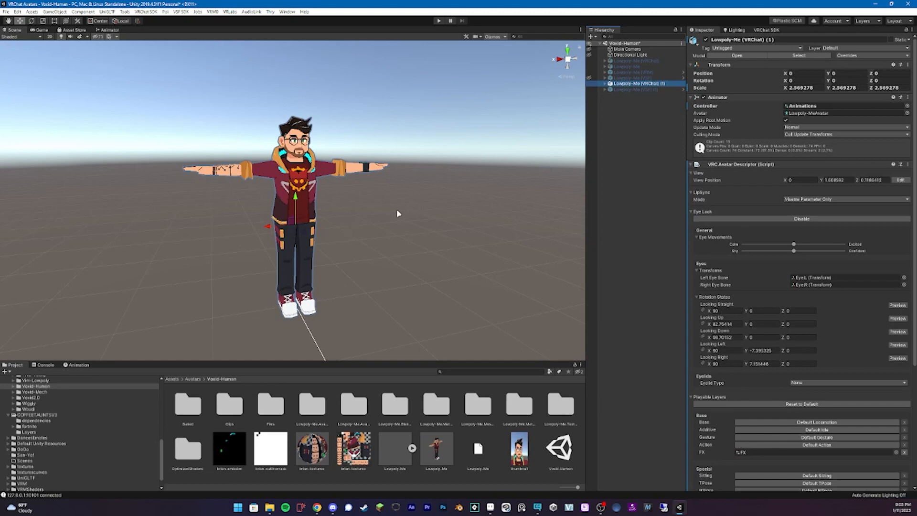
{"action": "mouse_move", "coordinate": [471, 167]}
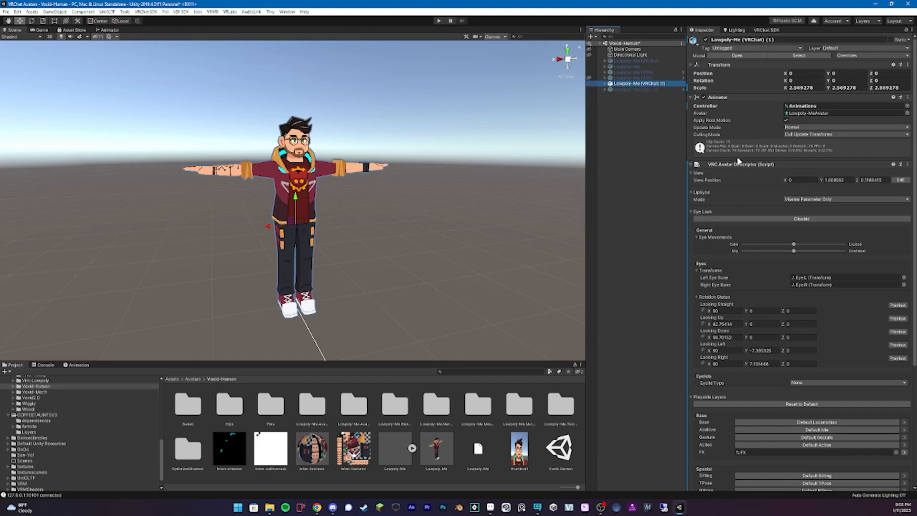
{"action": "scroll", "scroll_direction": "down", "scroll_amount": 3}
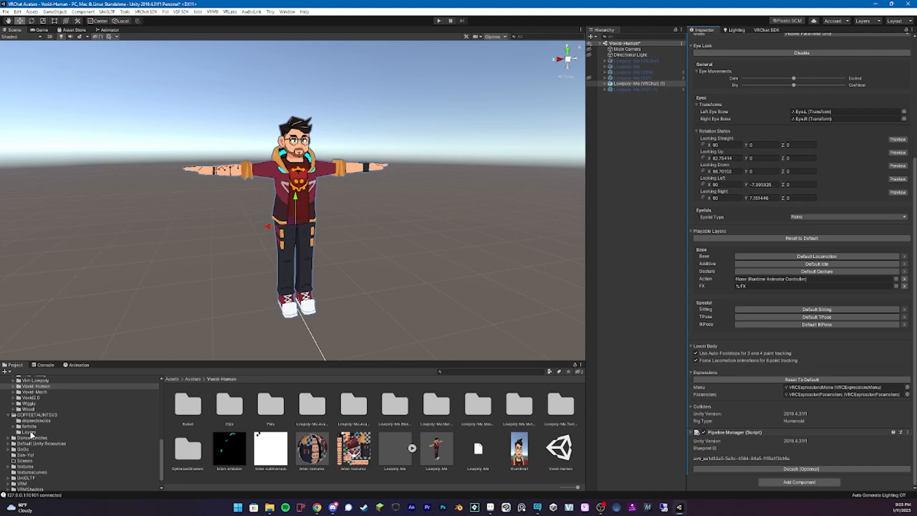
Step: Put the TauntLayer controller from COFFEETAUNTSV3 > Layers into the Action layer slot
{"action": "left_click", "coordinate": [37, 414]}
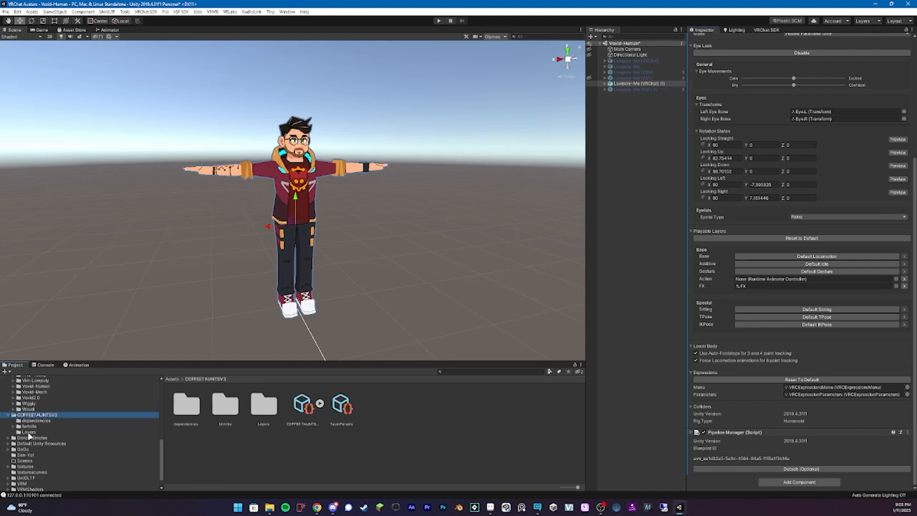
{"action": "double_click", "coordinate": [28, 432]}
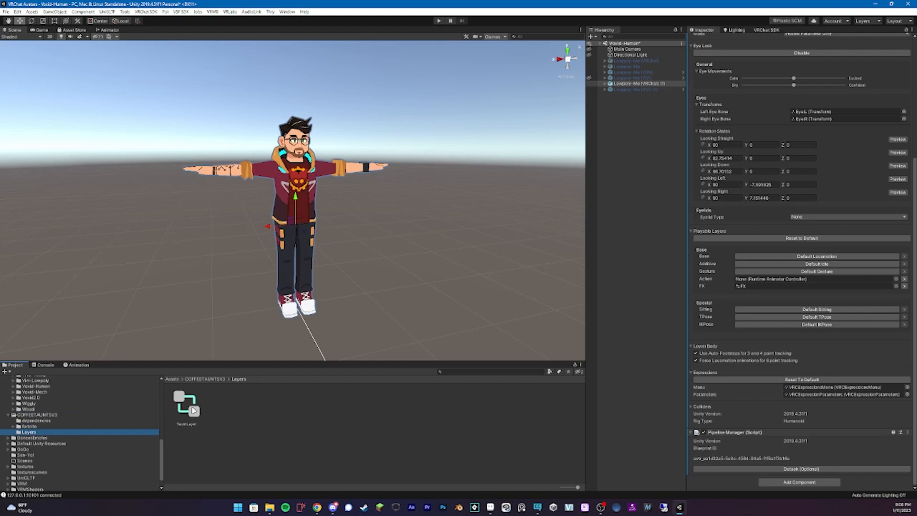
{"action": "left_click", "coordinate": [816, 278]}
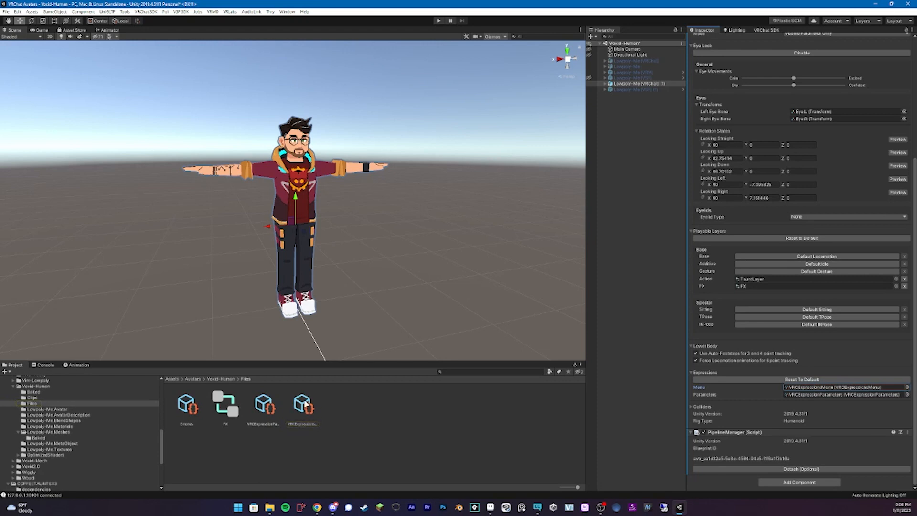
Step: Add a 'Coffee Taunts' control to VRCExpressionsMenu and open its icon picker
{"action": "left_click", "coordinate": [302, 403]}
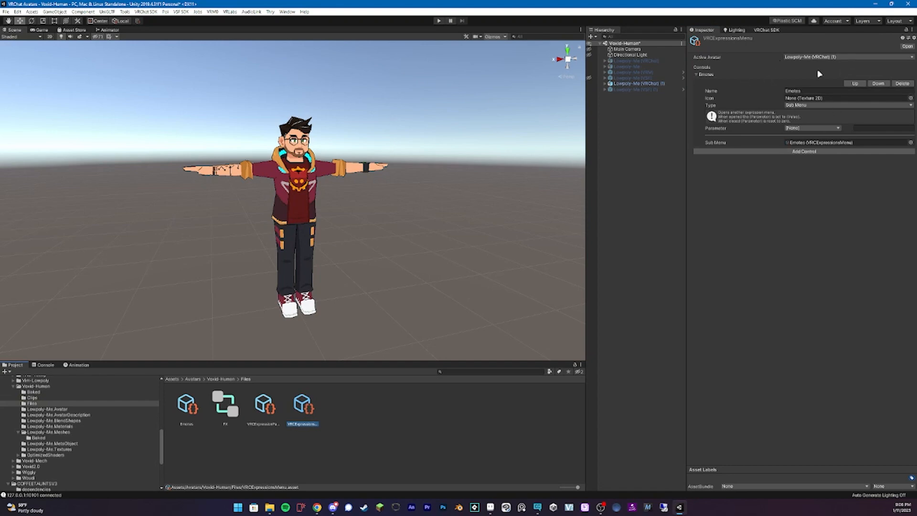
{"action": "mouse_move", "coordinate": [764, 104]}
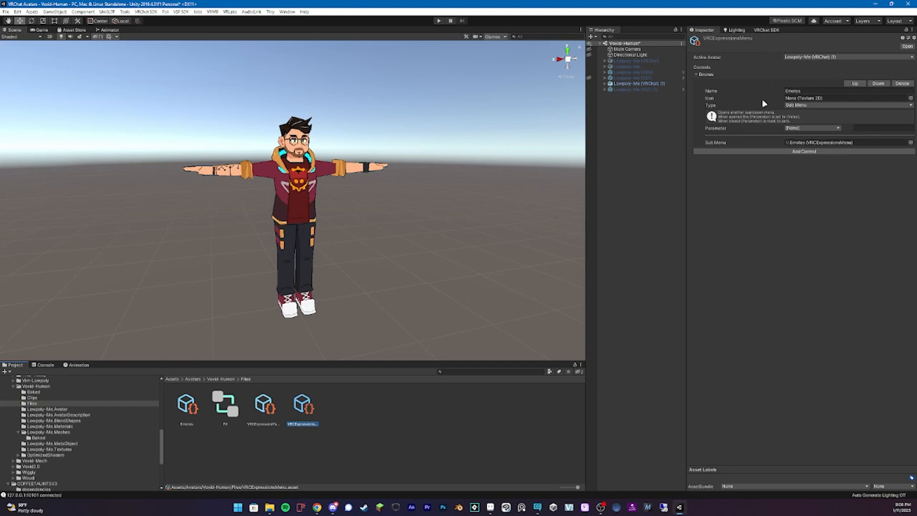
{"action": "mouse_move", "coordinate": [803, 152]}
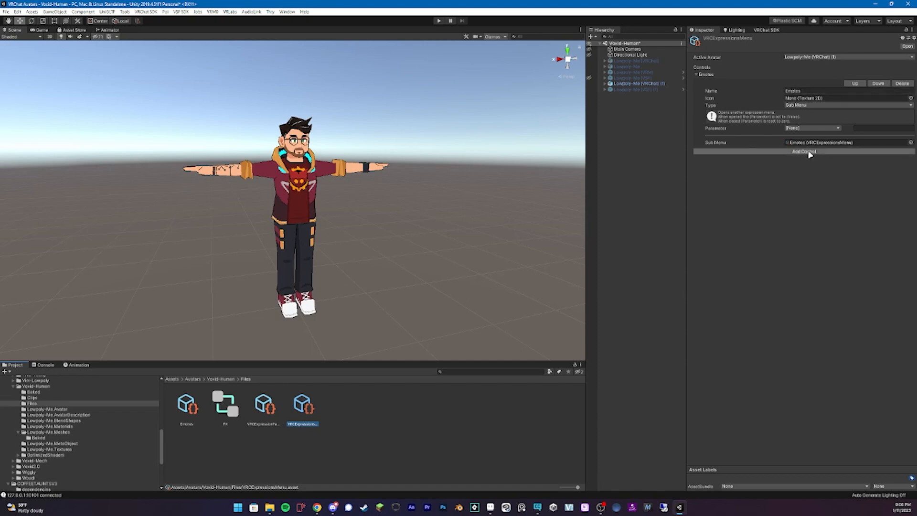
{"action": "left_click", "coordinate": [803, 151]}
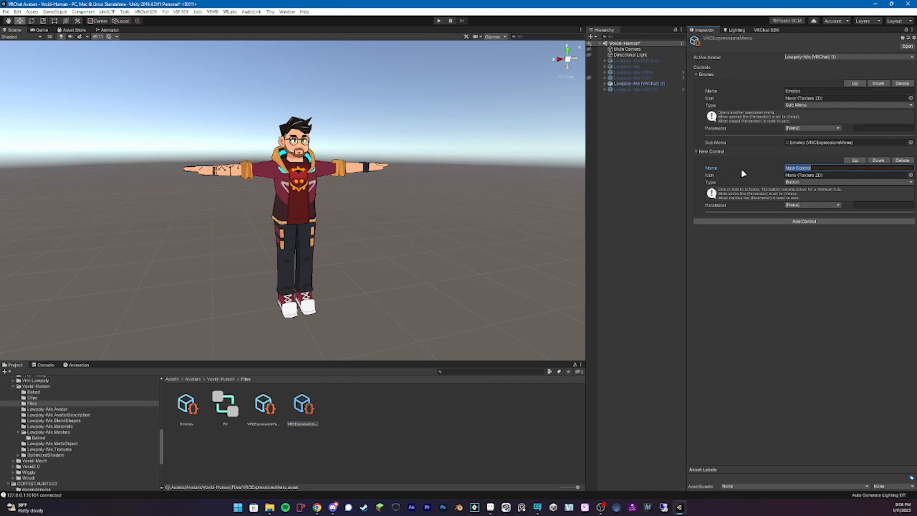
{"action": "type", "text": "Coffee"}
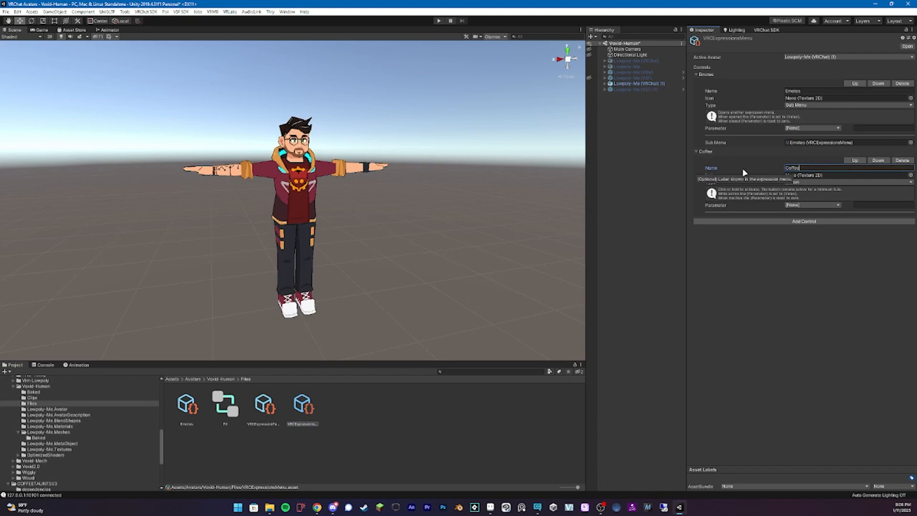
{"action": "type", "text": "Taunts"}
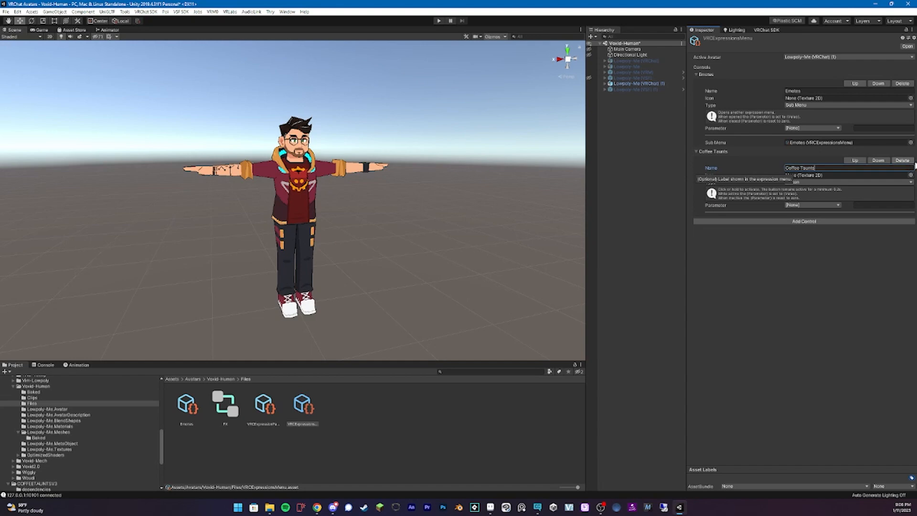
{"action": "left_click", "coordinate": [910, 175]}
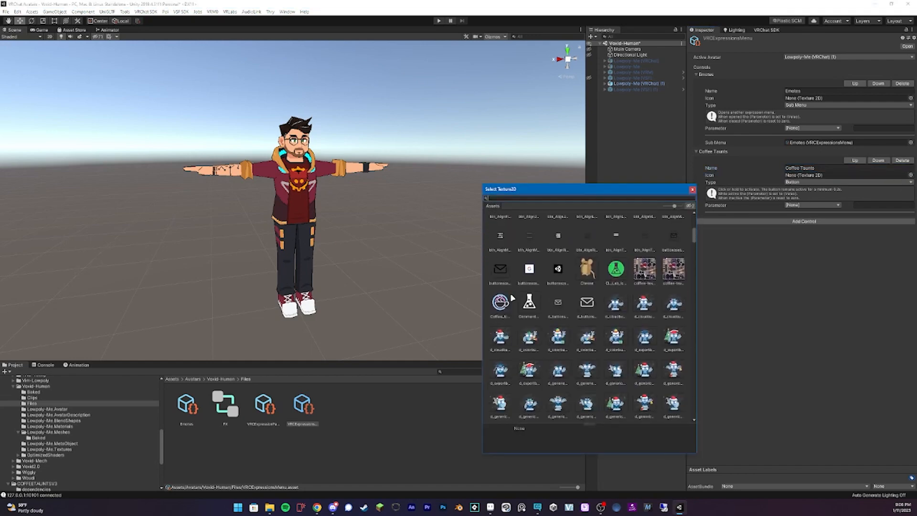
Step: Give Coffee Taunts the Coffee_Icon_bg_1 icon, Sub Menu type, and COFFEE TAUNTS MENU
{"action": "left_click", "coordinate": [499, 302]}
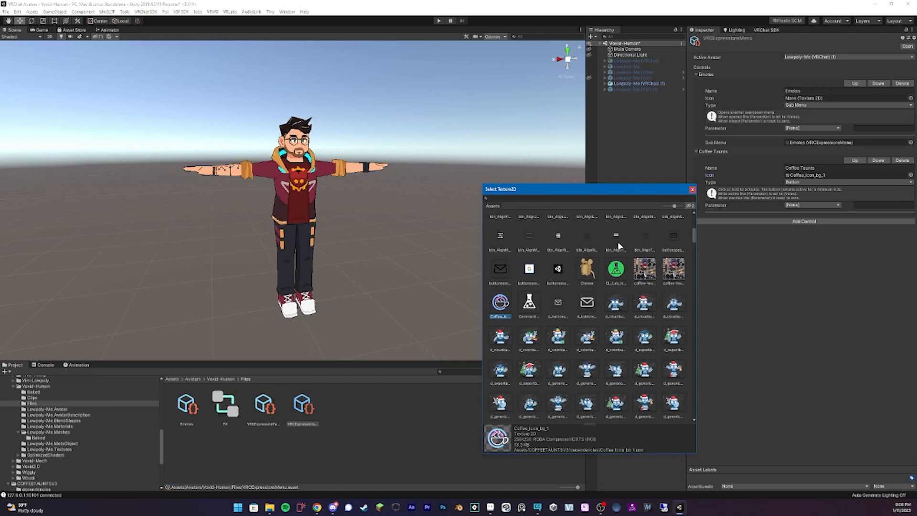
{"action": "mouse_move", "coordinate": [633, 206]}
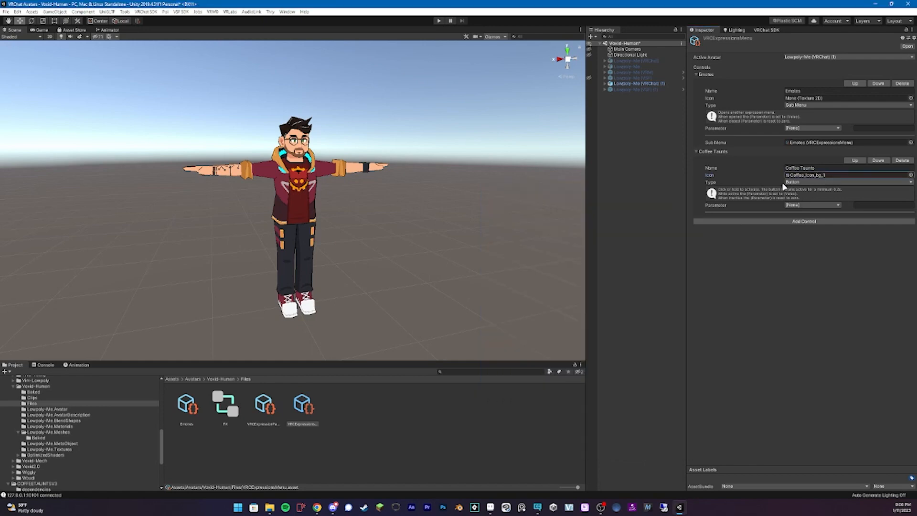
{"action": "left_click", "coordinate": [846, 182]}
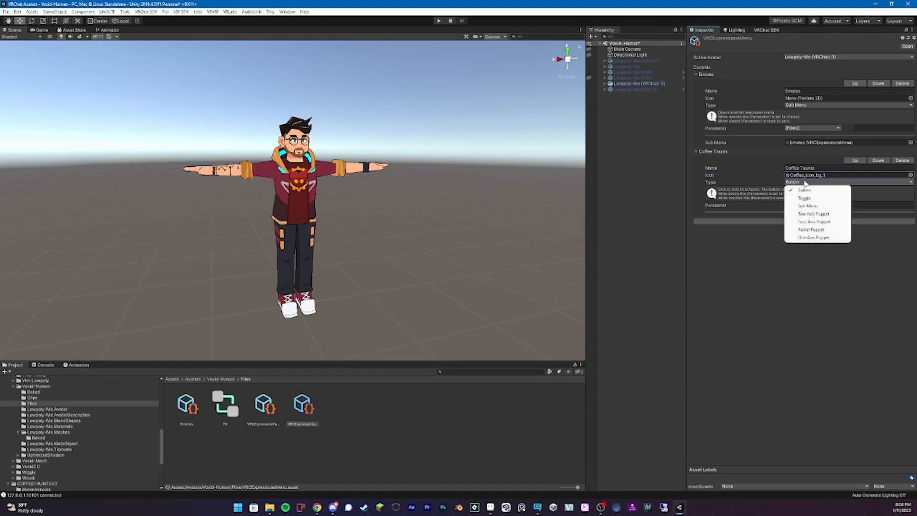
{"action": "mouse_move", "coordinate": [807, 206]}
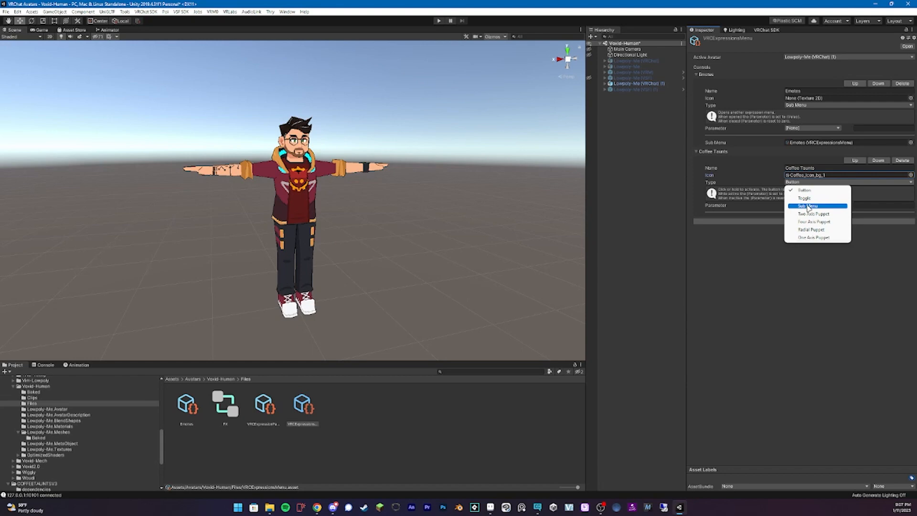
{"action": "left_click", "coordinate": [807, 206]}
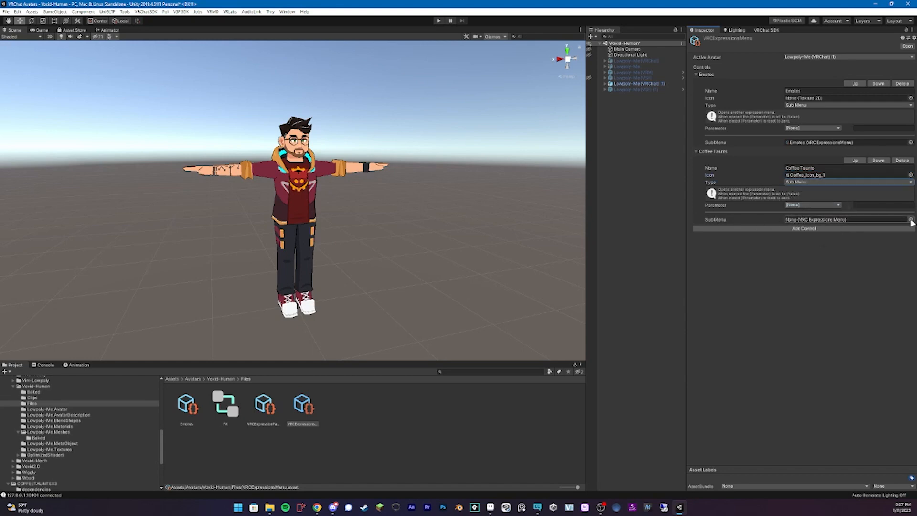
{"action": "left_click", "coordinate": [911, 219]}
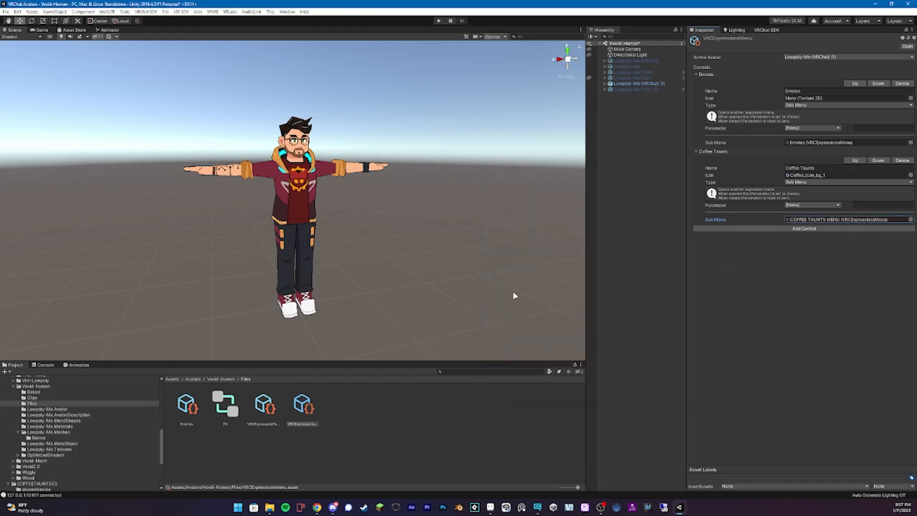
{"action": "mouse_move", "coordinate": [829, 274]}
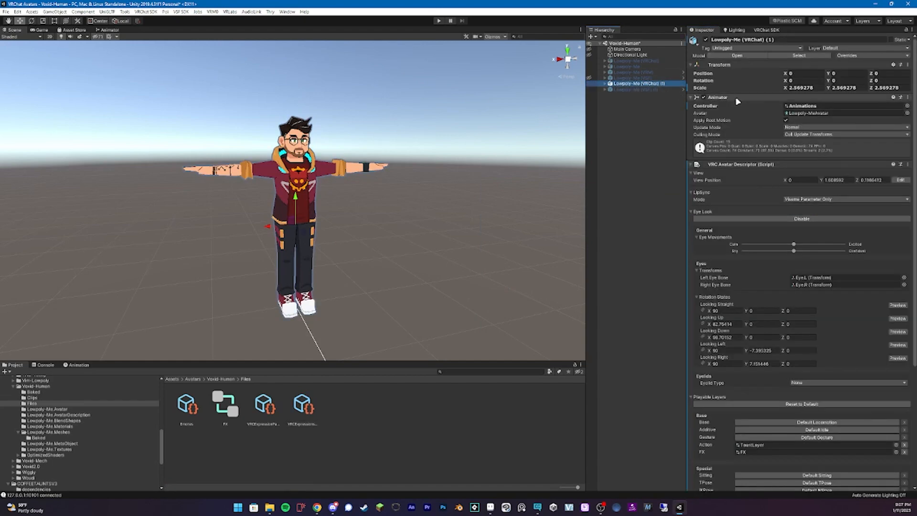
Step: Scroll to Expressions and locate the VRCExpressionParameters asset from the Parameters field
{"action": "scroll", "scroll_direction": "down", "scroll_amount": 3}
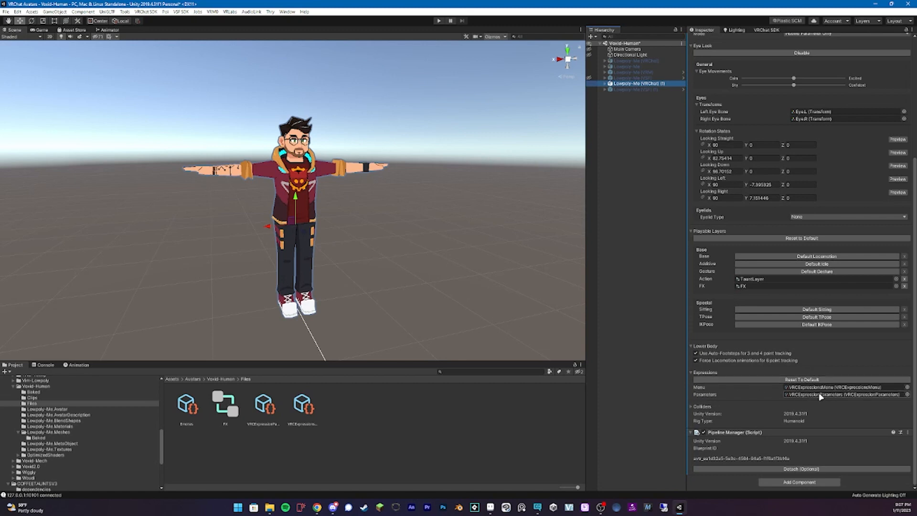
{"action": "left_click", "coordinate": [263, 405]}
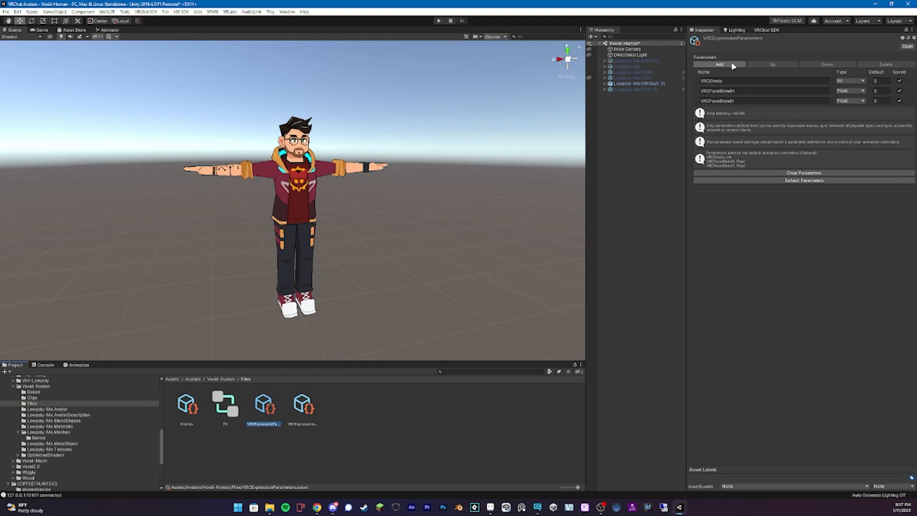
Step: Add a 'taunt' expression parameter of type Int
{"action": "left_click", "coordinate": [719, 64]}
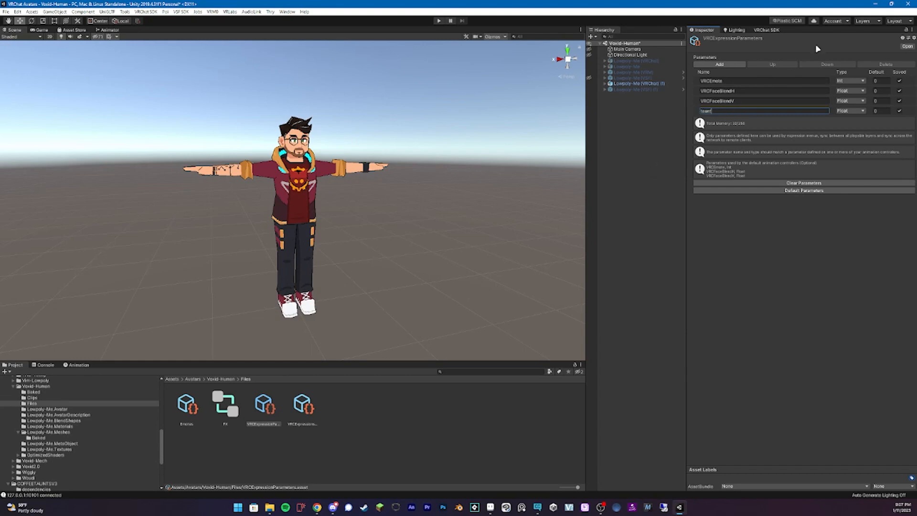
{"action": "left_click", "coordinate": [850, 110]}
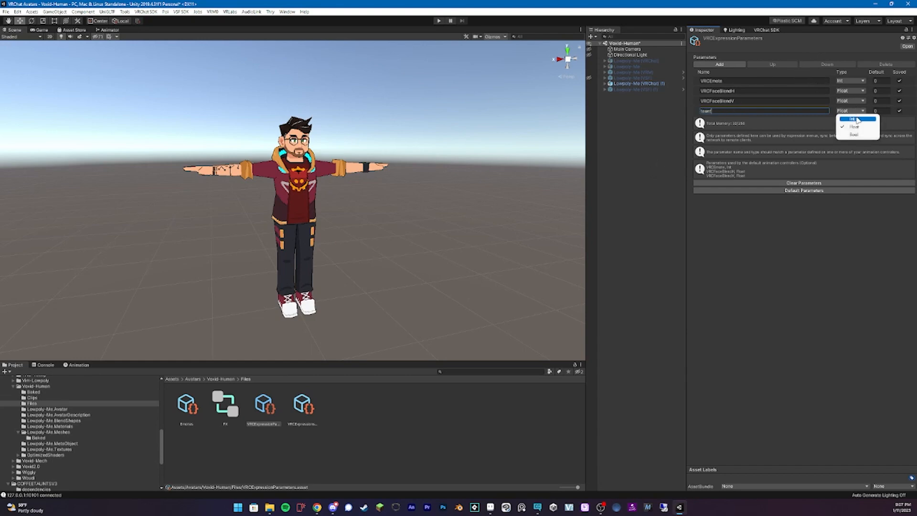
{"action": "left_click", "coordinate": [854, 119]}
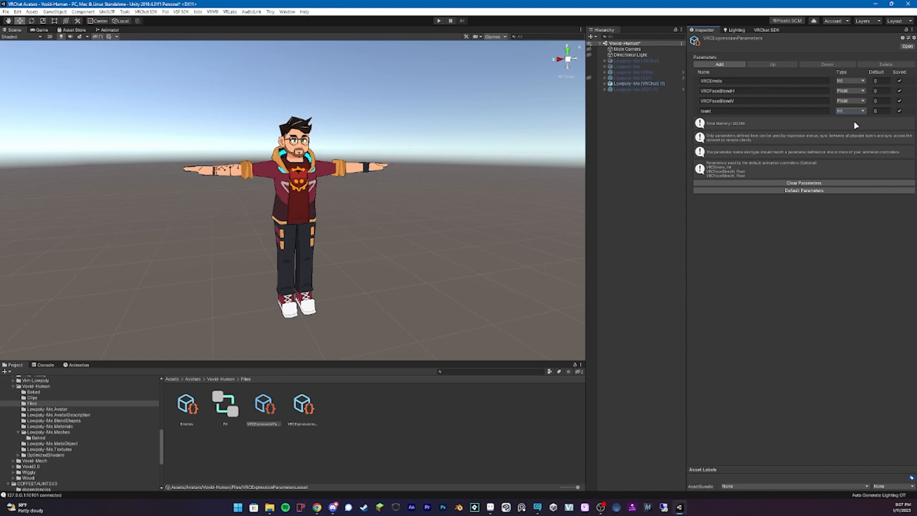
{"action": "mouse_move", "coordinate": [771, 31]}
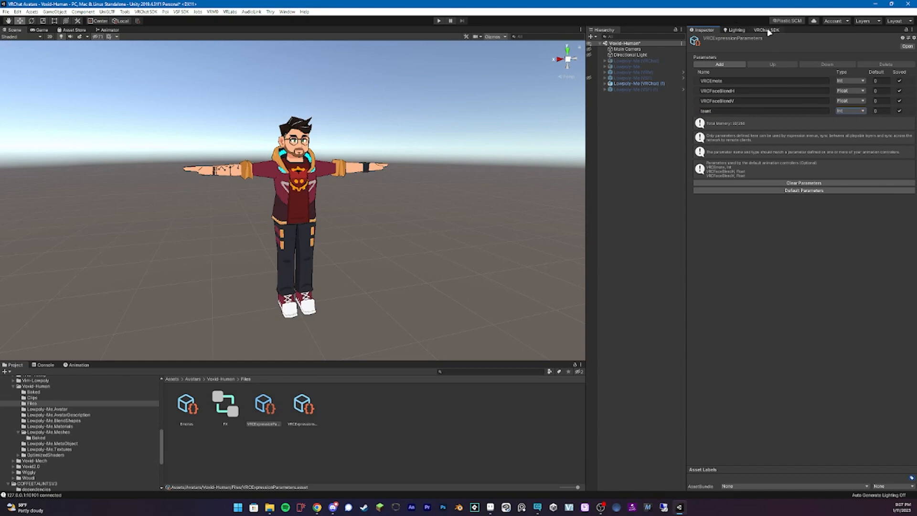
Step: Run Build & Test from the VRChat SDK Builder and check the avatar in VRChat
{"action": "left_click", "coordinate": [766, 30]}
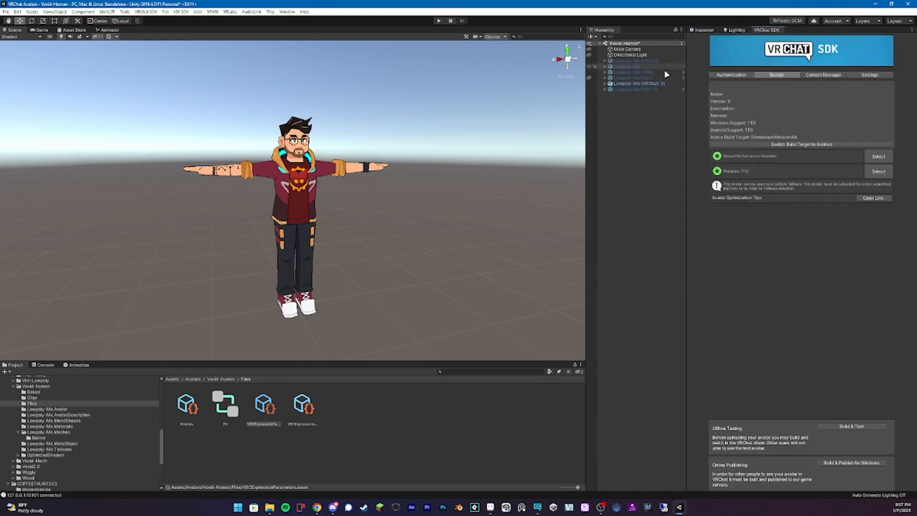
{"action": "left_click", "coordinate": [640, 83]}
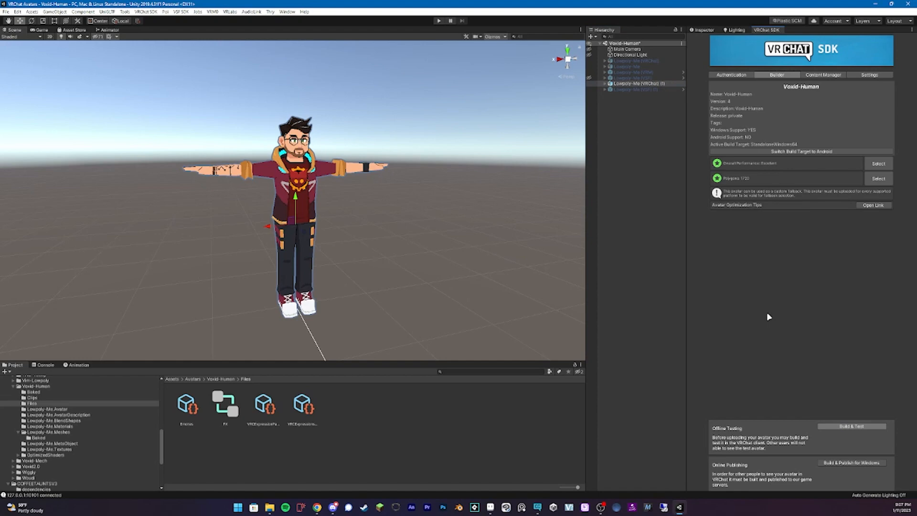
{"action": "mouse_move", "coordinate": [765, 315]}
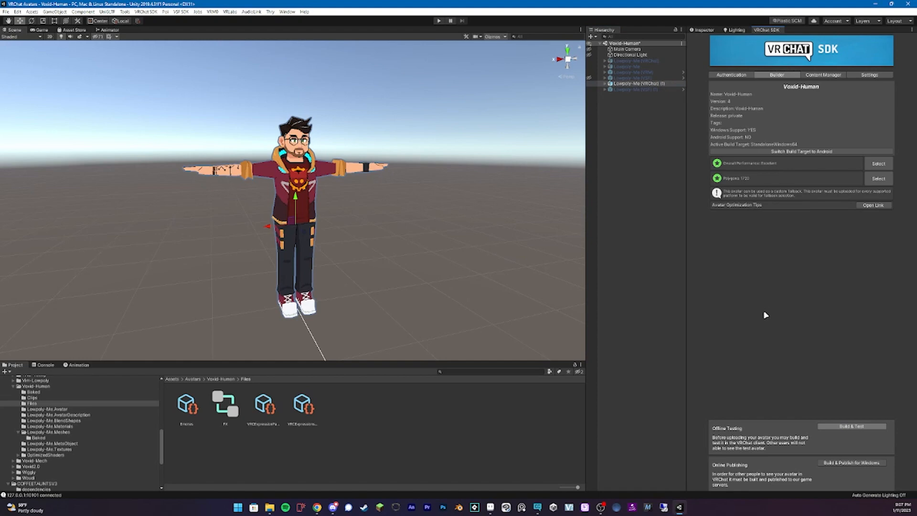
{"action": "left_click", "coordinate": [852, 425]}
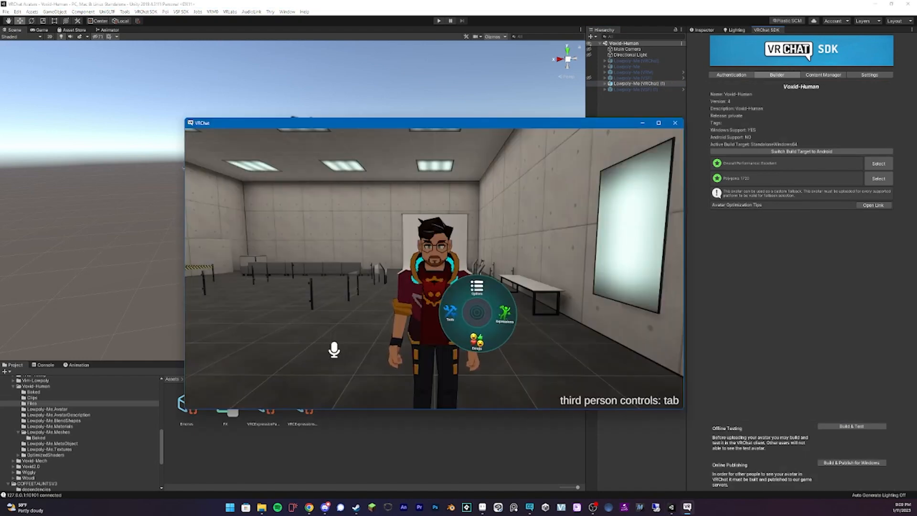